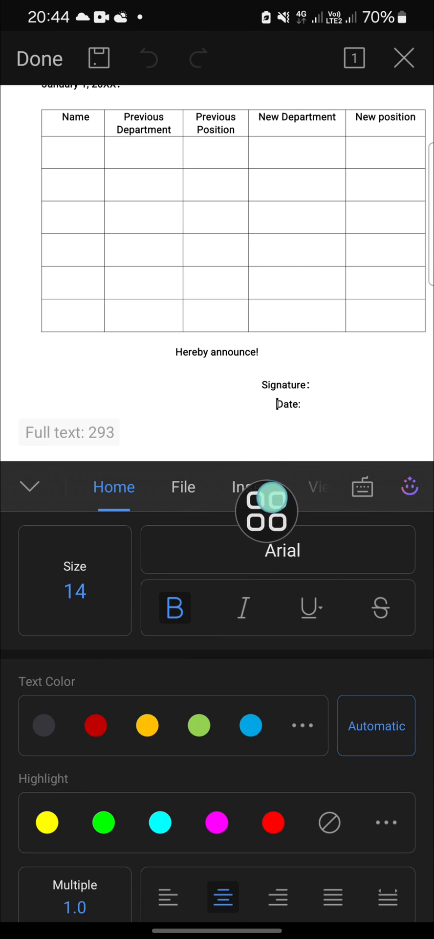
# Start the Signature tool from the Insert options of the Notice of Post Transfer
pyautogui.click(251, 487)
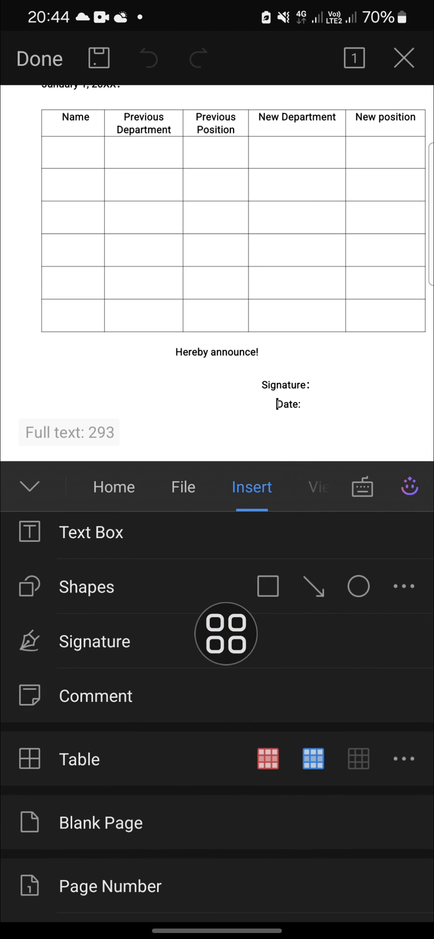
pyautogui.click(28, 486)
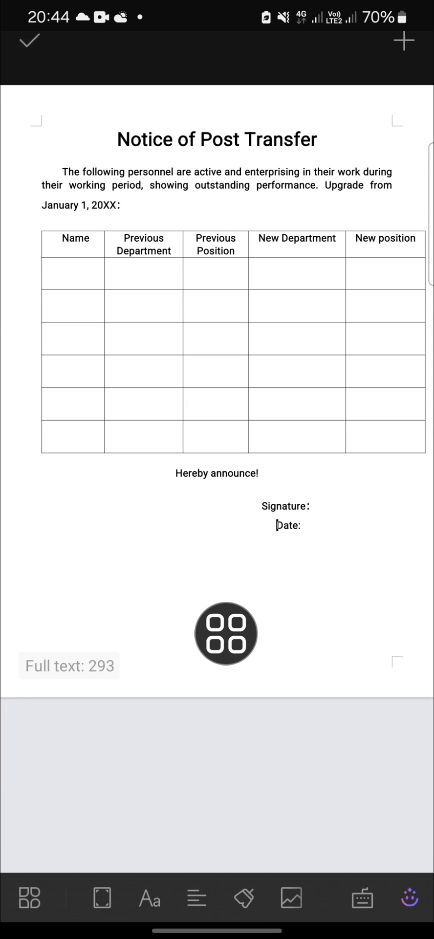
# Create a new hand-drawn signature and place it on the page
pyautogui.click(226, 633)
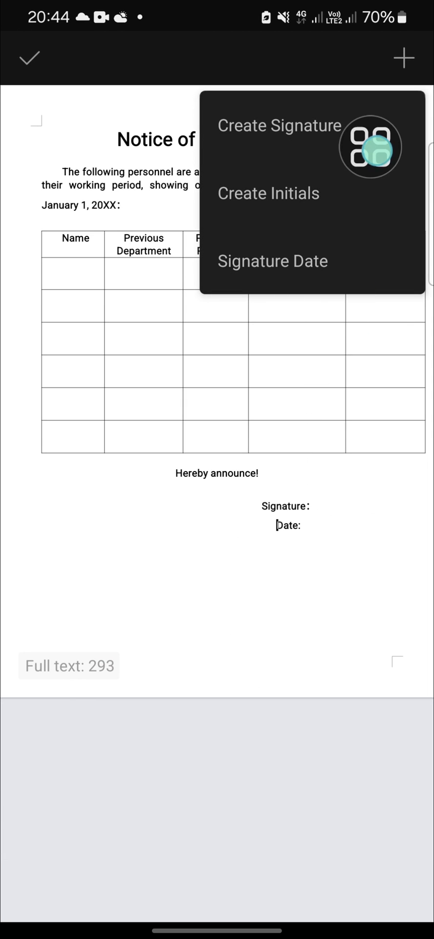
pyautogui.click(278, 125)
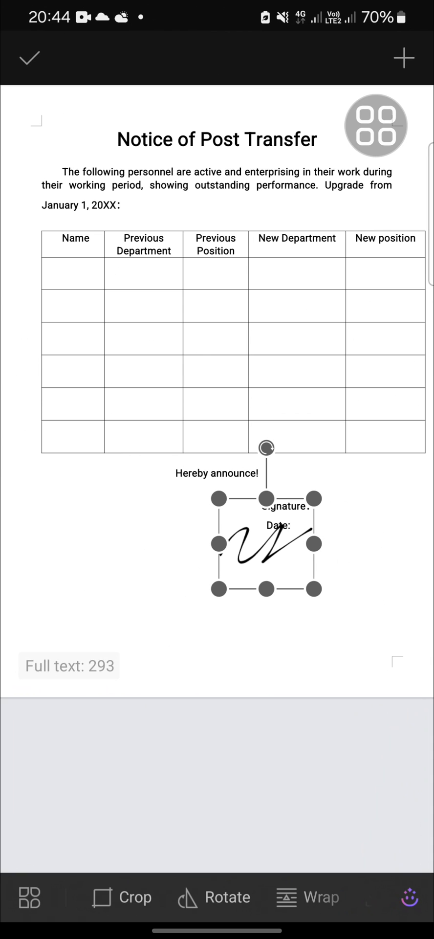
# Move the signature up and right to sit just above the Signature line
pyautogui.moveTo(265, 554); pyautogui.dragTo(319, 463)
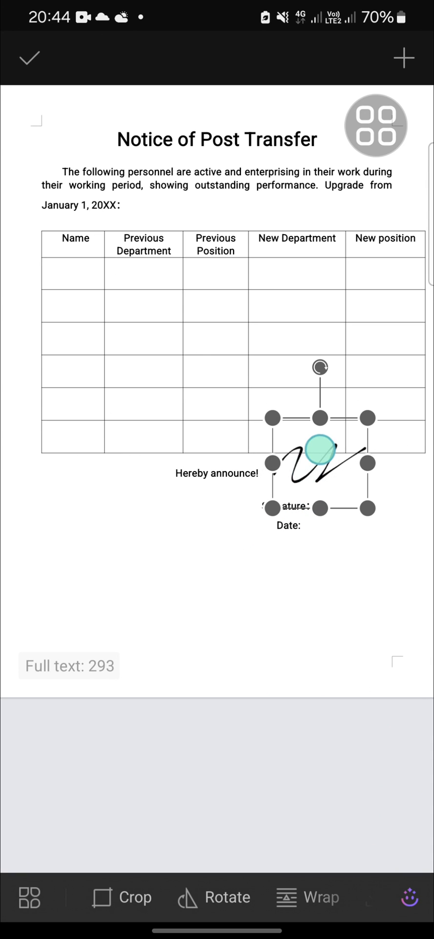